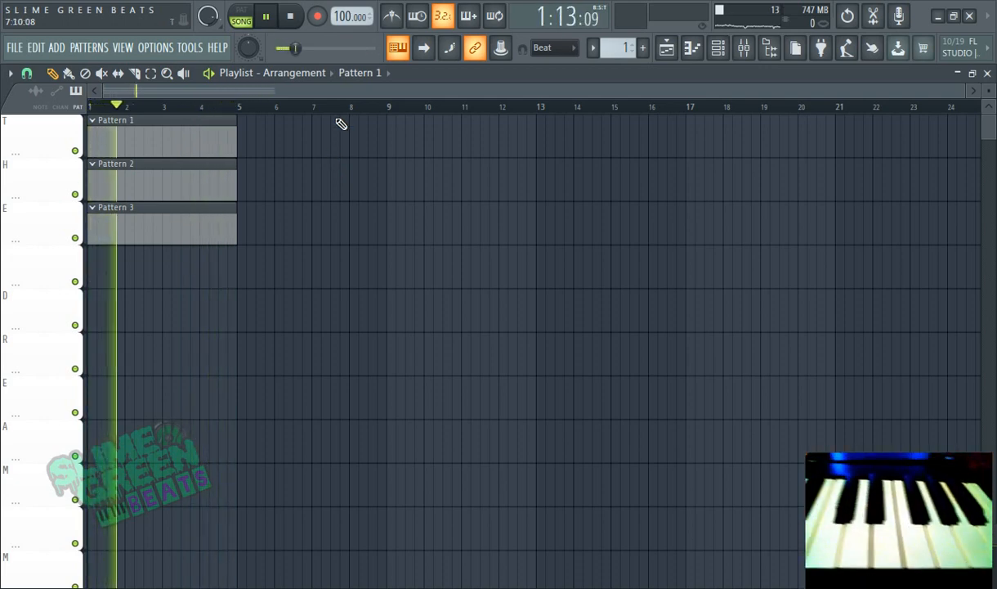
Open the audio device settings from Options, showing FL Studio ASIO at 44100 Hz
{"action": "left_click", "coordinate": [155, 46]}
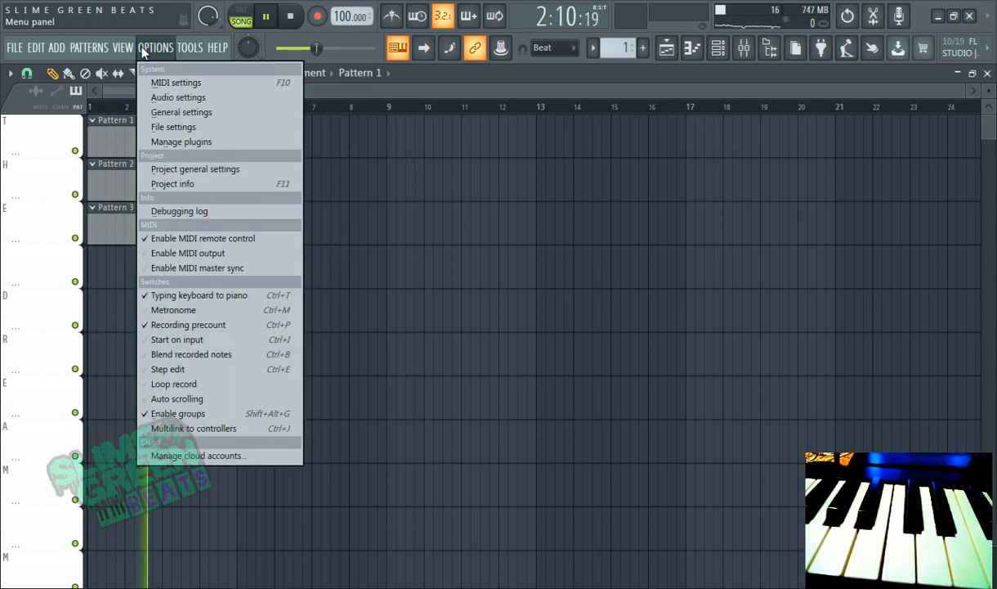
{"action": "mouse_move", "coordinate": [176, 98]}
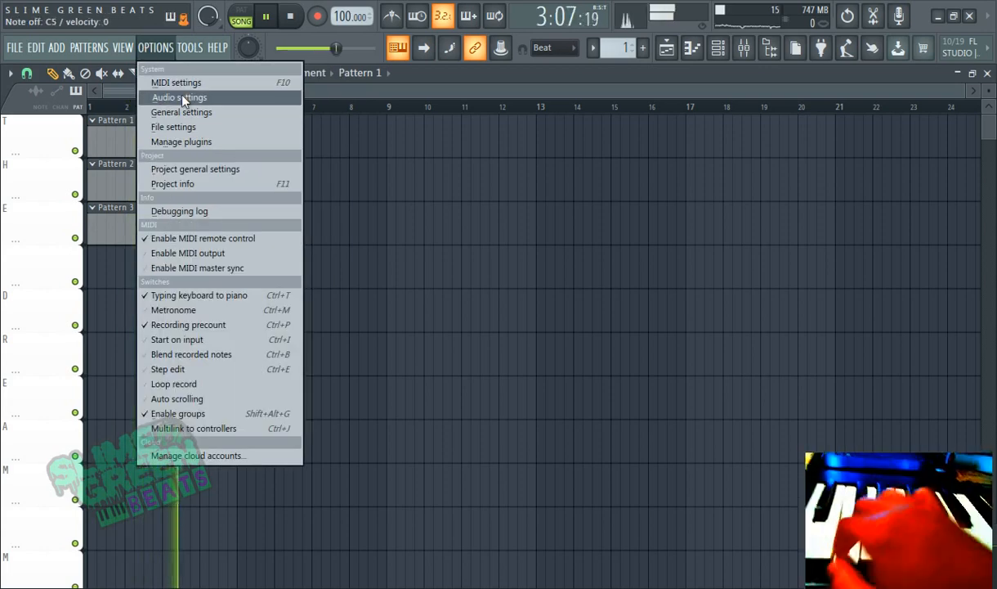
{"action": "left_click", "coordinate": [180, 98]}
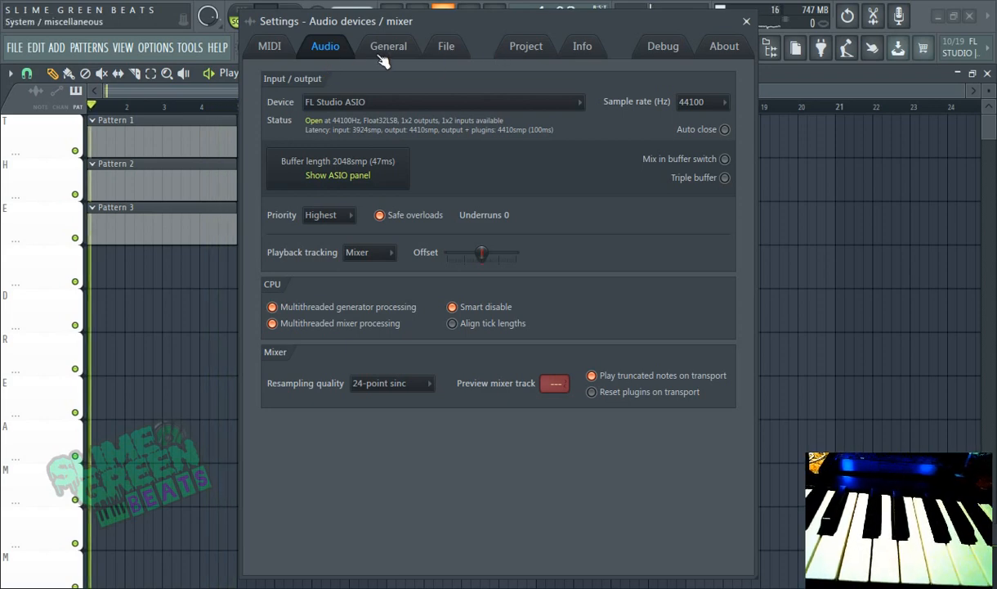
Check the Impact GX61 MIDI input is enabled, then close the Settings window
{"action": "left_click", "coordinate": [268, 45]}
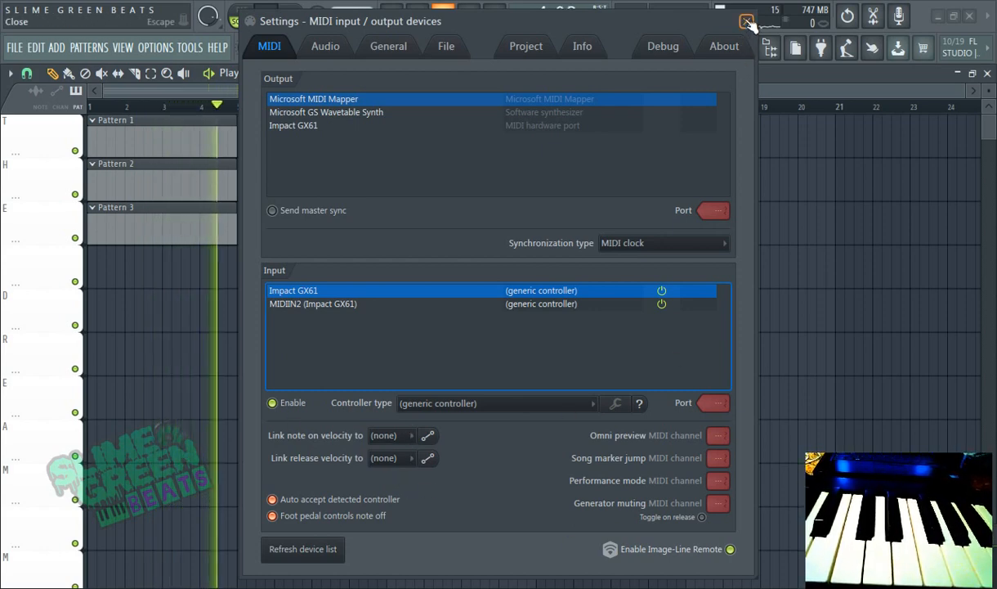
{"action": "left_click", "coordinate": [745, 19]}
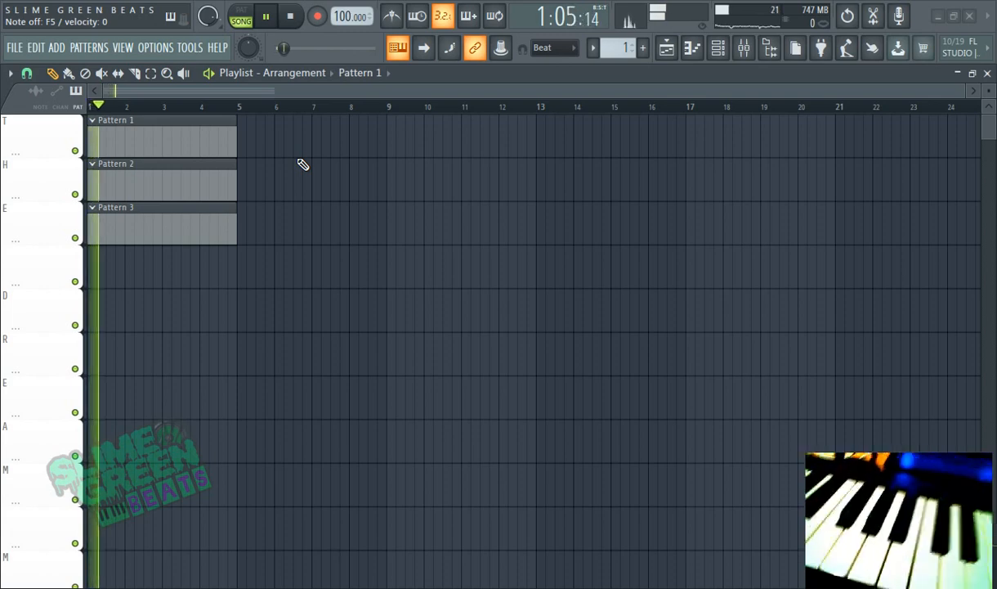
Show the ElectraX2 plugin window with the Keys_Ash patch from the channel rack
{"action": "left_click", "coordinate": [241, 17]}
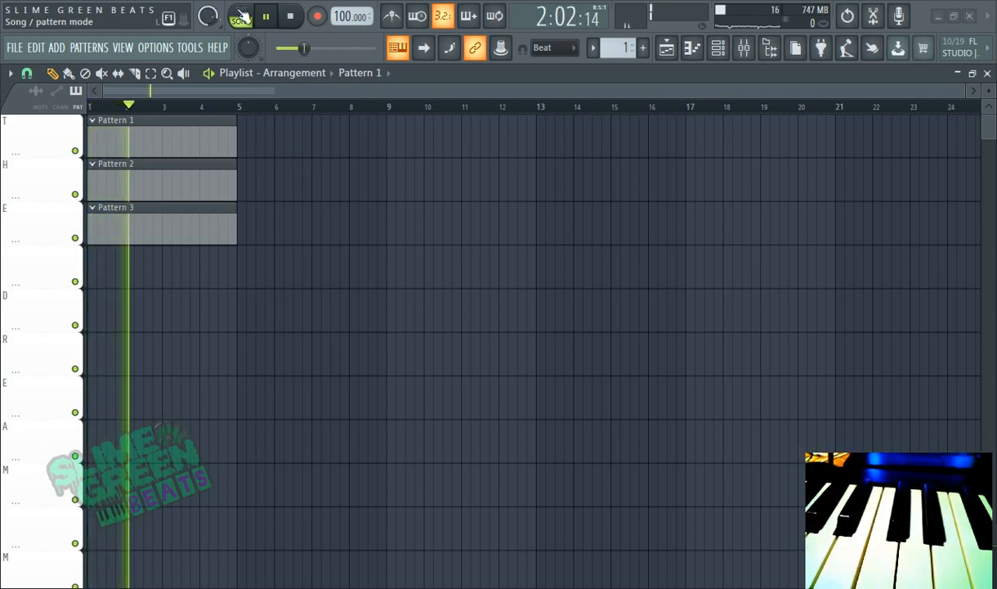
{"action": "left_click", "coordinate": [240, 16]}
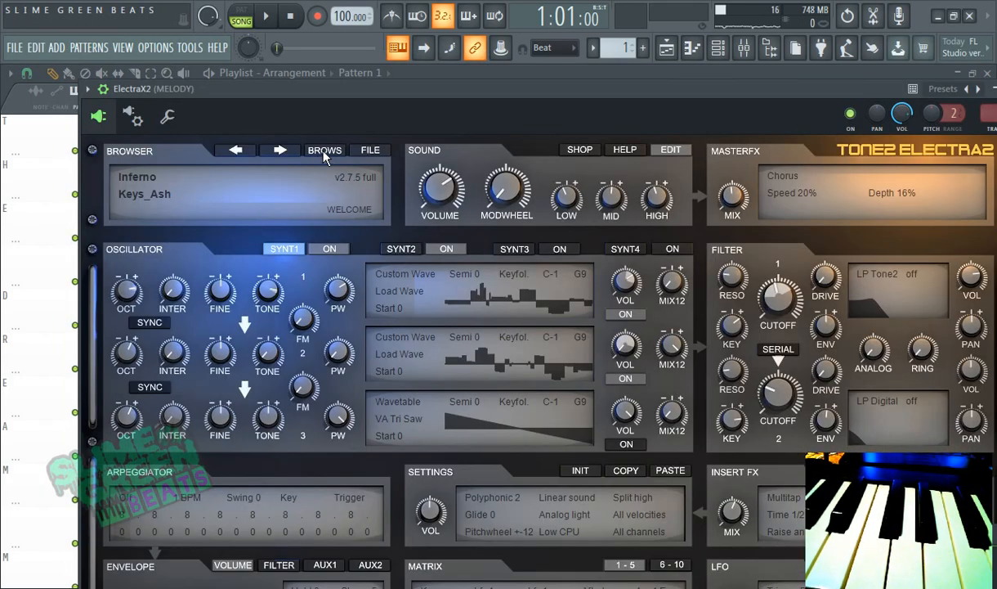
Browse ElectraX2's Inferno bank and choose the Bell_Strings patch
{"action": "left_click", "coordinate": [324, 150]}
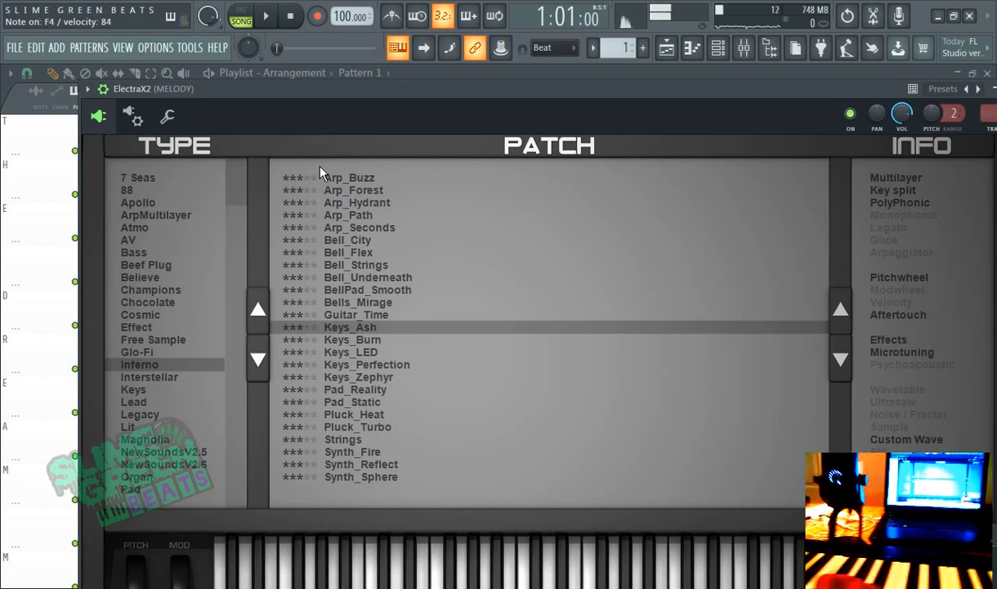
{"action": "left_click", "coordinate": [357, 265]}
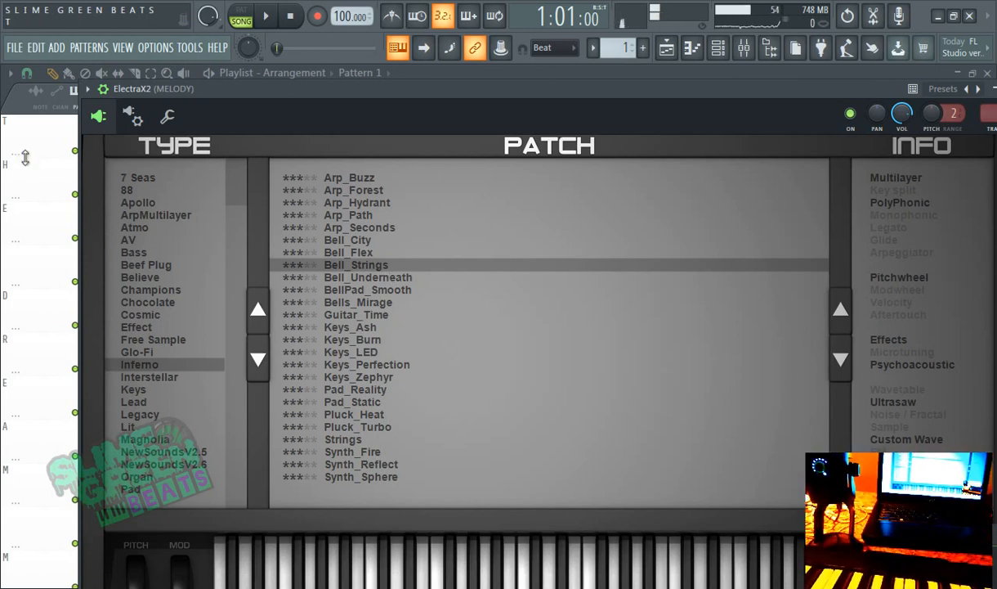
{"action": "left_click", "coordinate": [987, 93]}
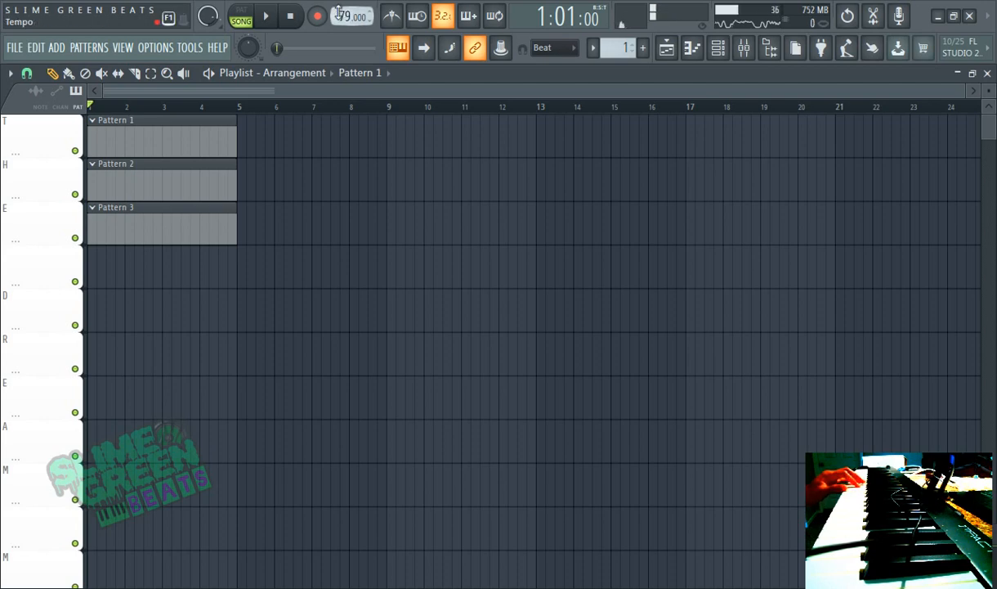
Set the project tempo to 80.000 BPM in the transport bar
{"action": "left_click", "coordinate": [291, 16]}
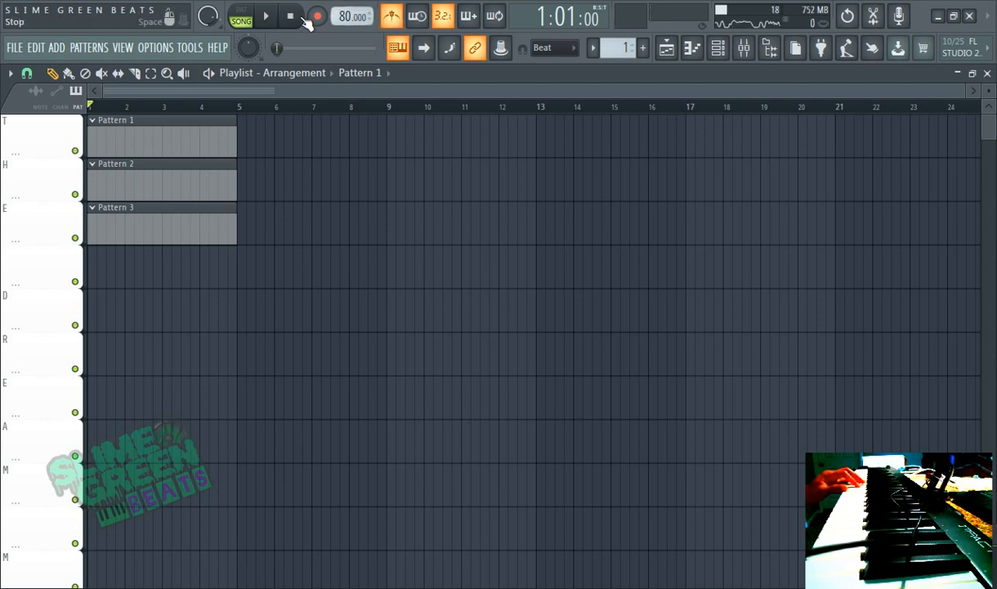
{"action": "left_click", "coordinate": [318, 16]}
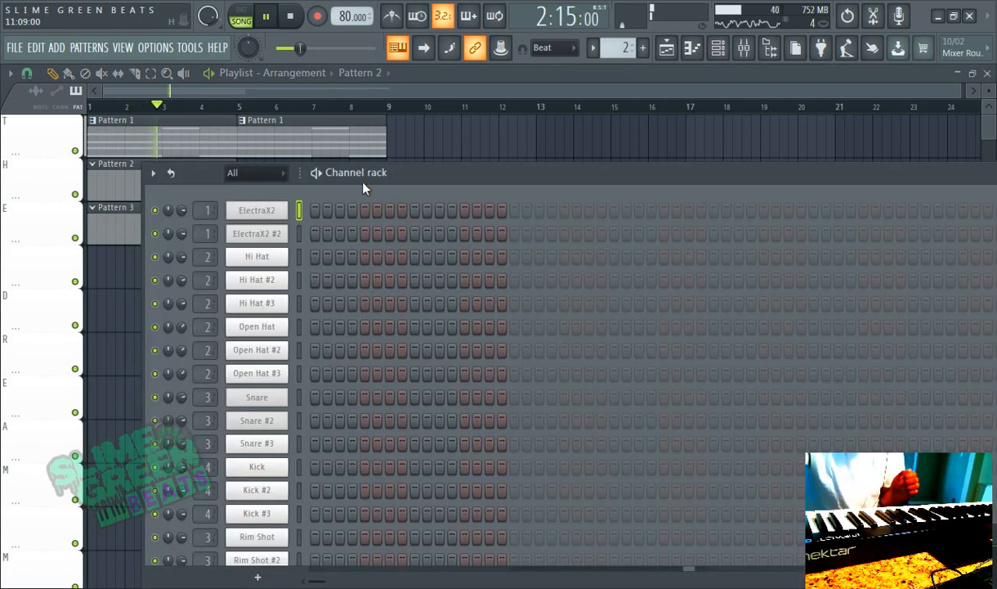
Bring up the ElectraX2 channel's actions in the channel rack to reach Clone
{"action": "right_click", "coordinate": [256, 210]}
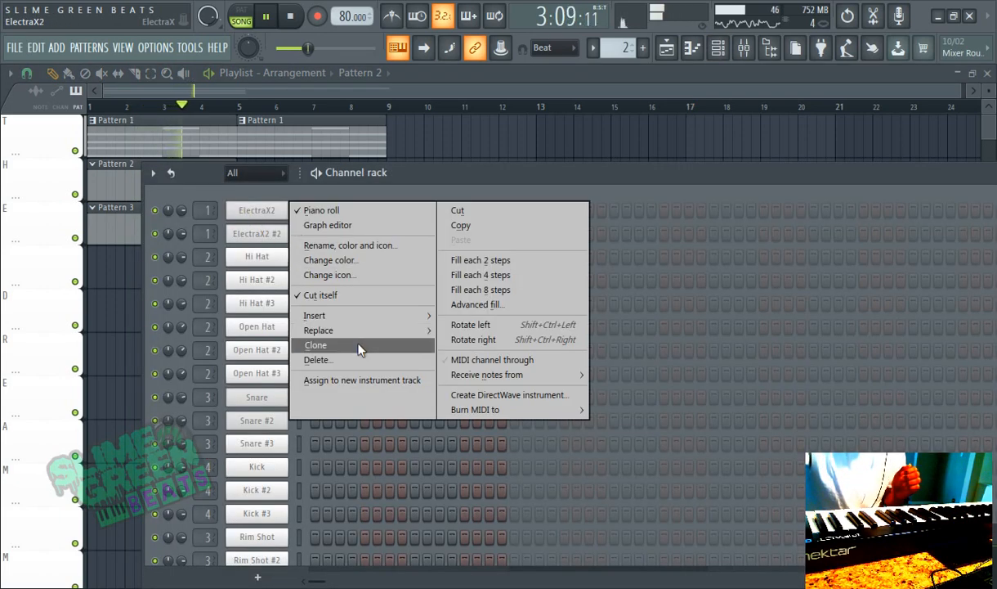